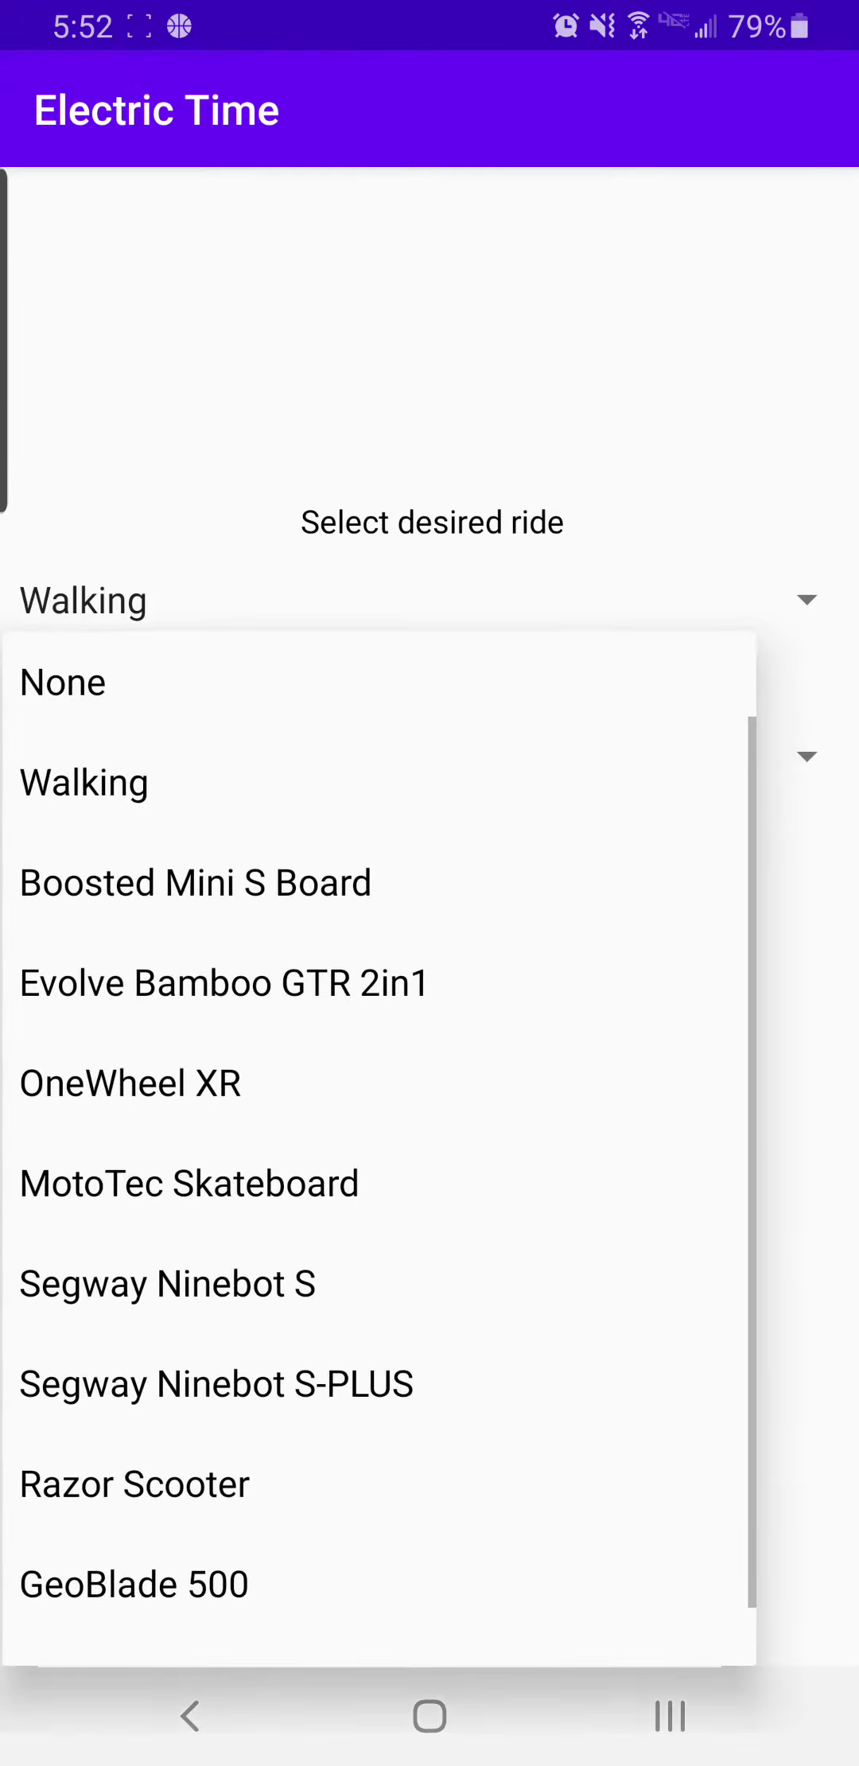
Keep Walking as the desired ride and start entering the trip distance.
{"action": "left_click", "coordinate": [83, 782]}
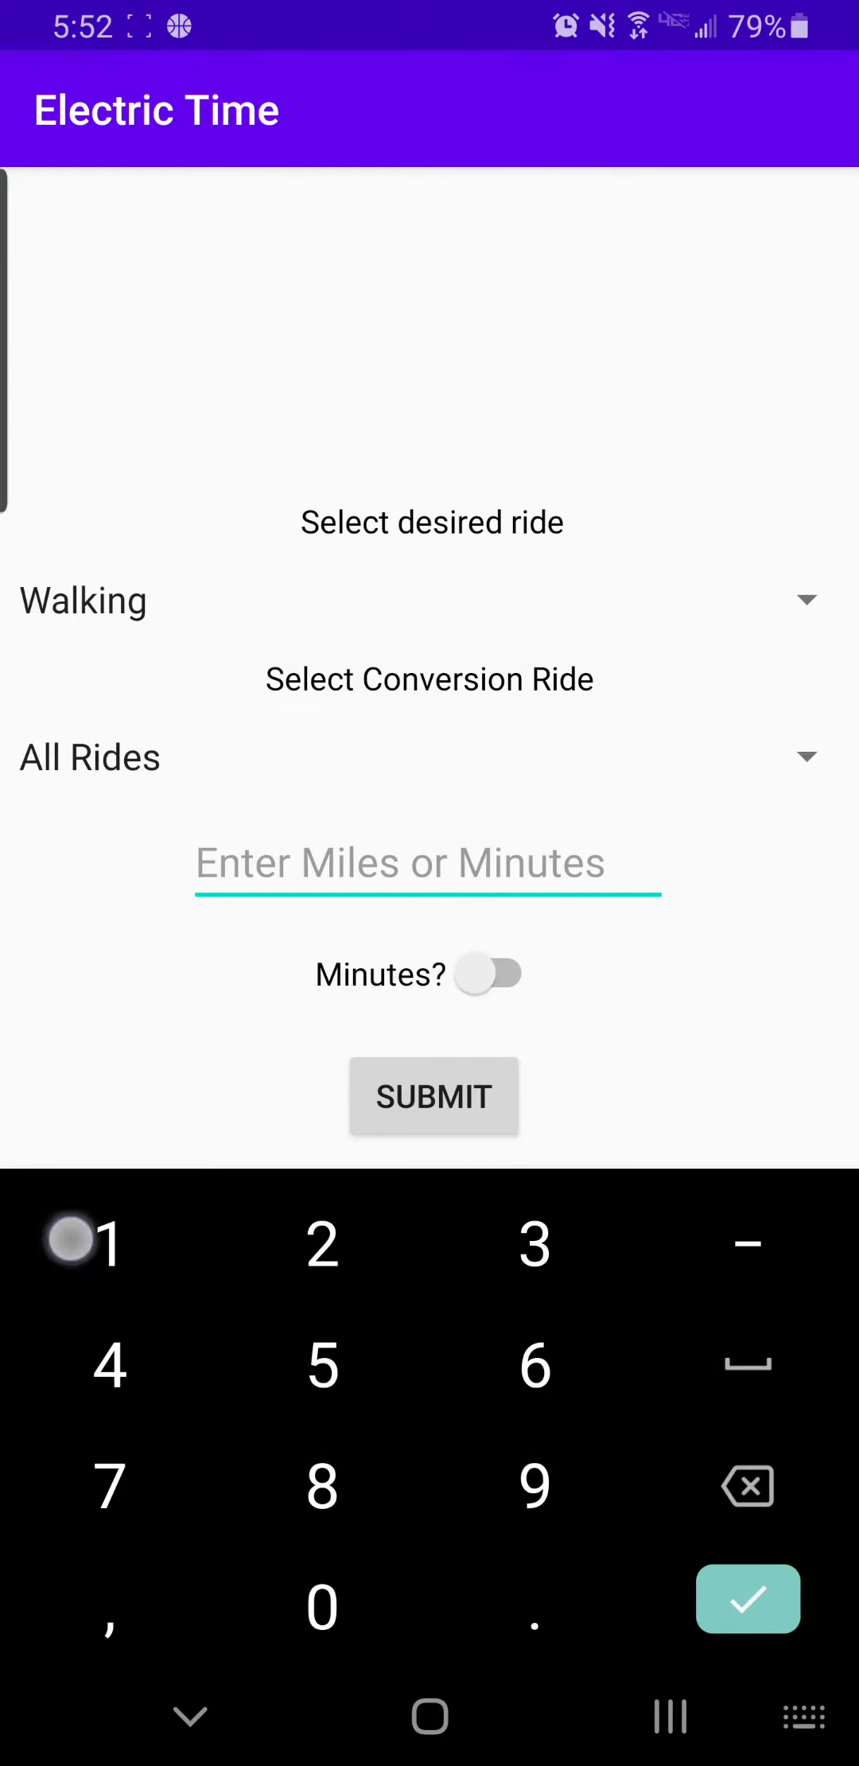
{"action": "left_click", "coordinate": [434, 1096]}
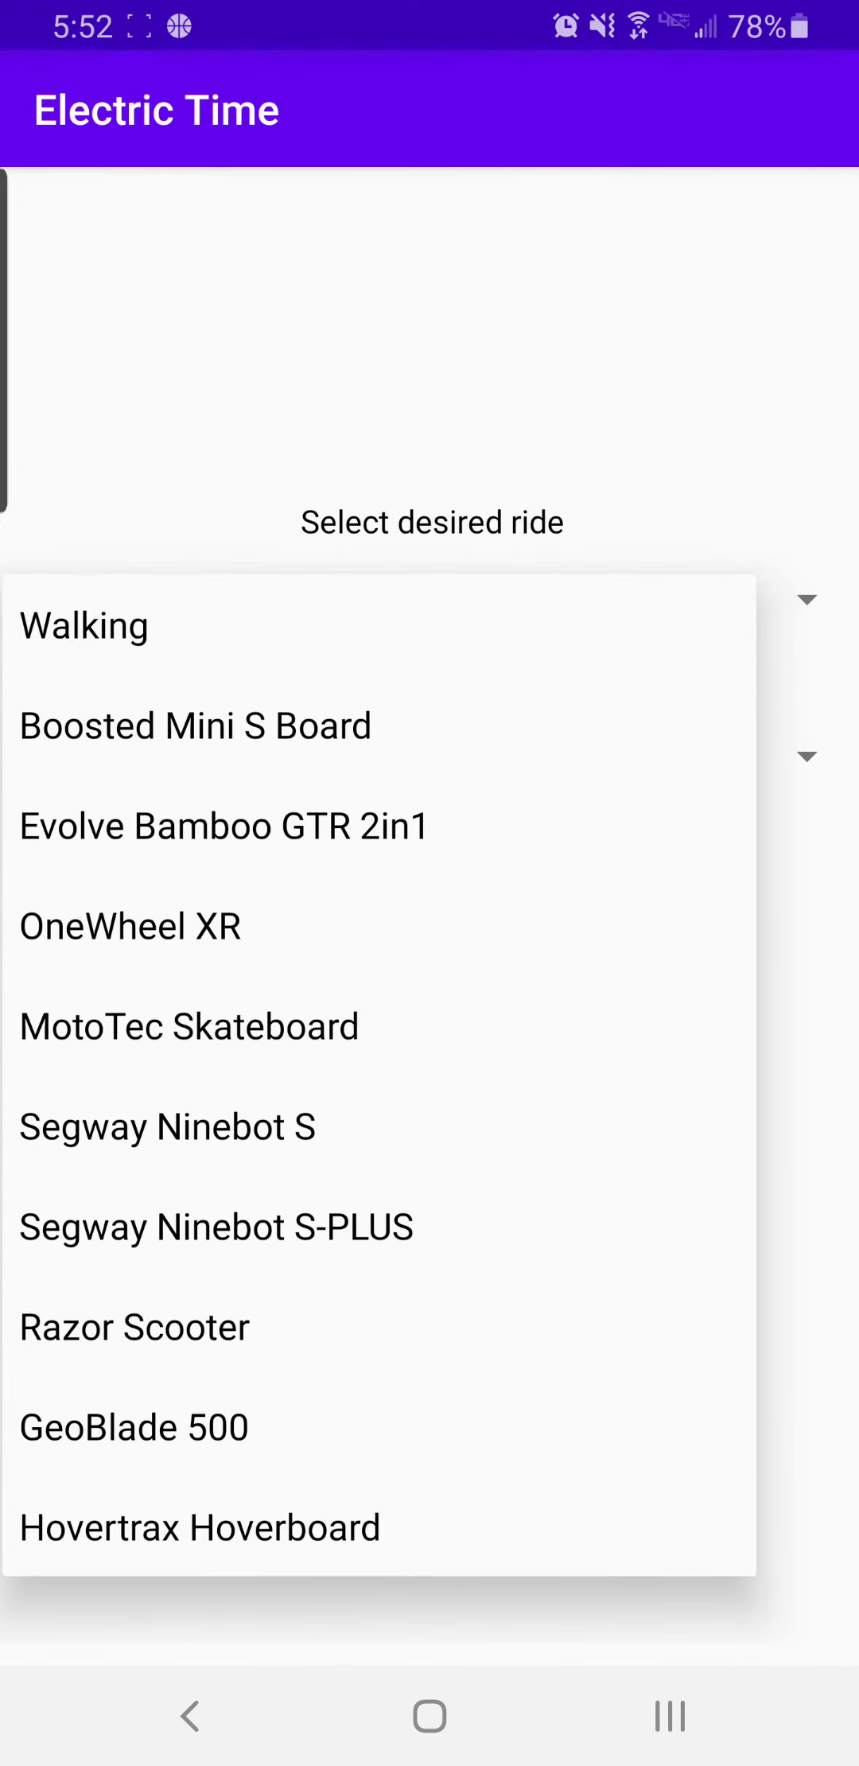
Calculate 10-mile travel times for Evolve Bamboo GTR 2in1, then reopen the conversion-ride list.
{"action": "left_click", "coordinate": [224, 826]}
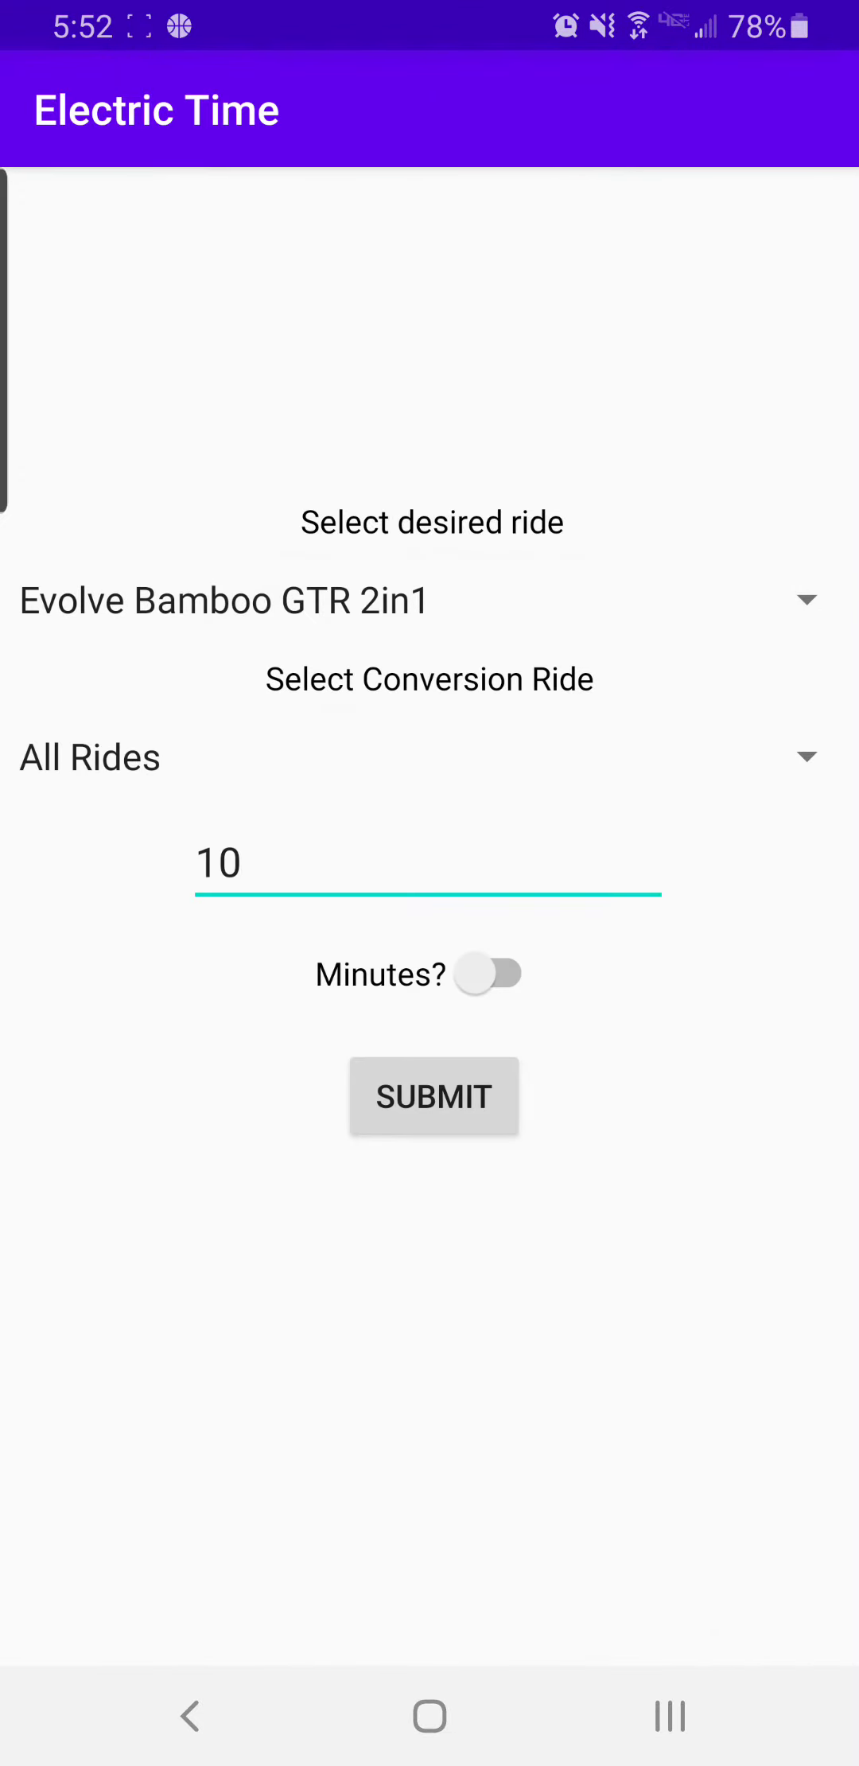
{"action": "left_click", "coordinate": [434, 1097]}
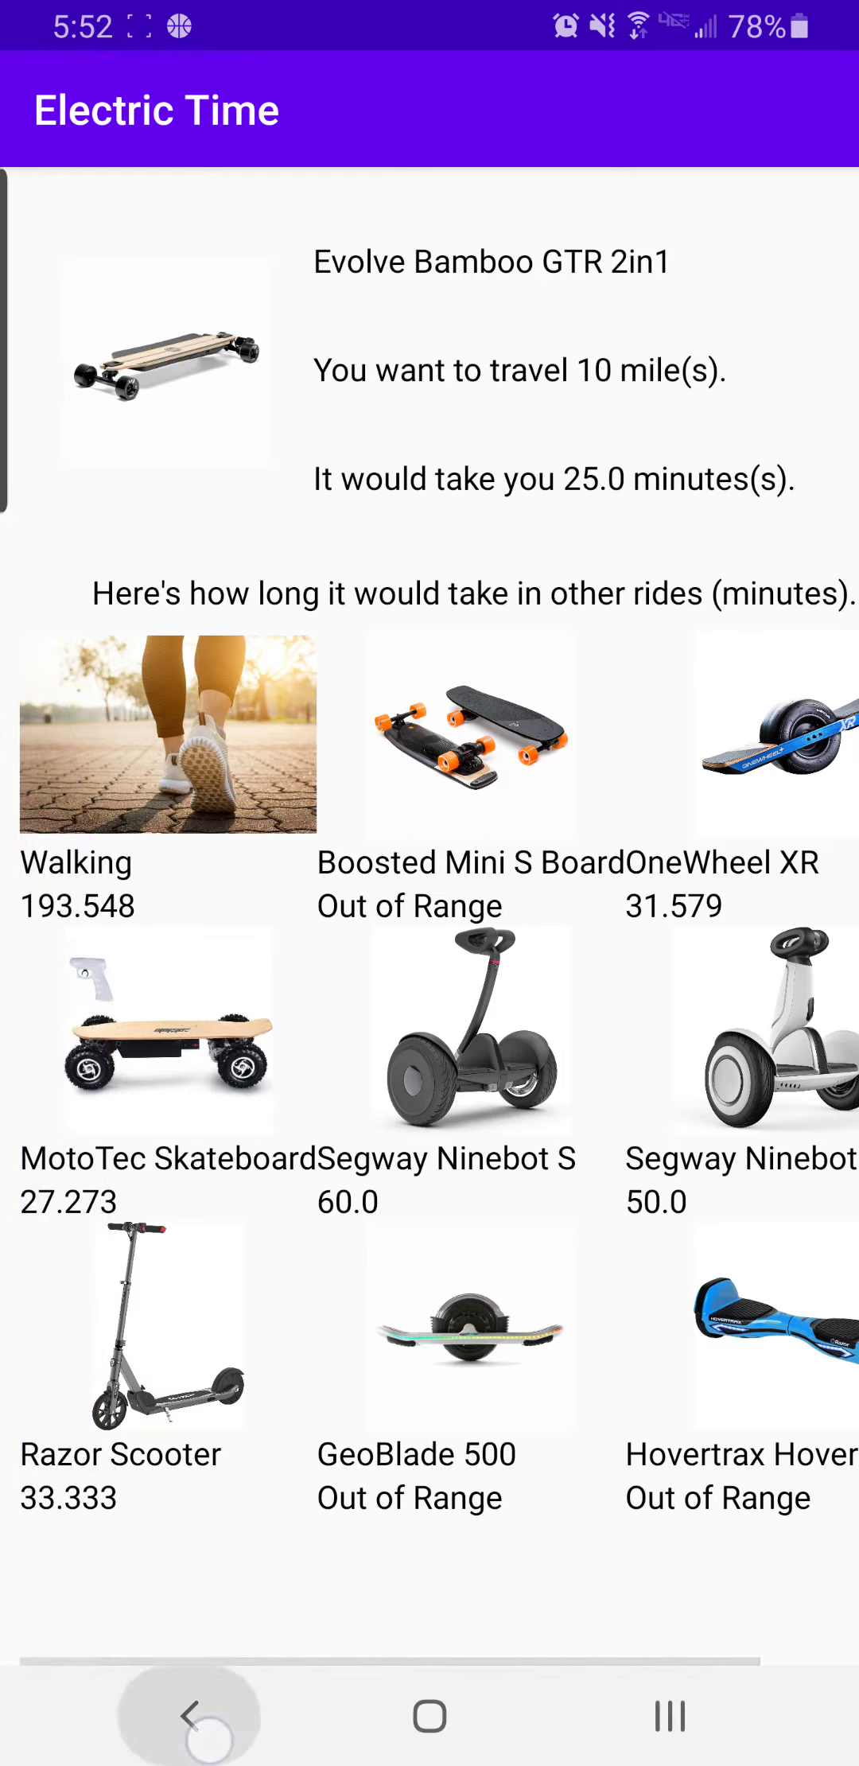
{"action": "left_click", "coordinate": [189, 1719]}
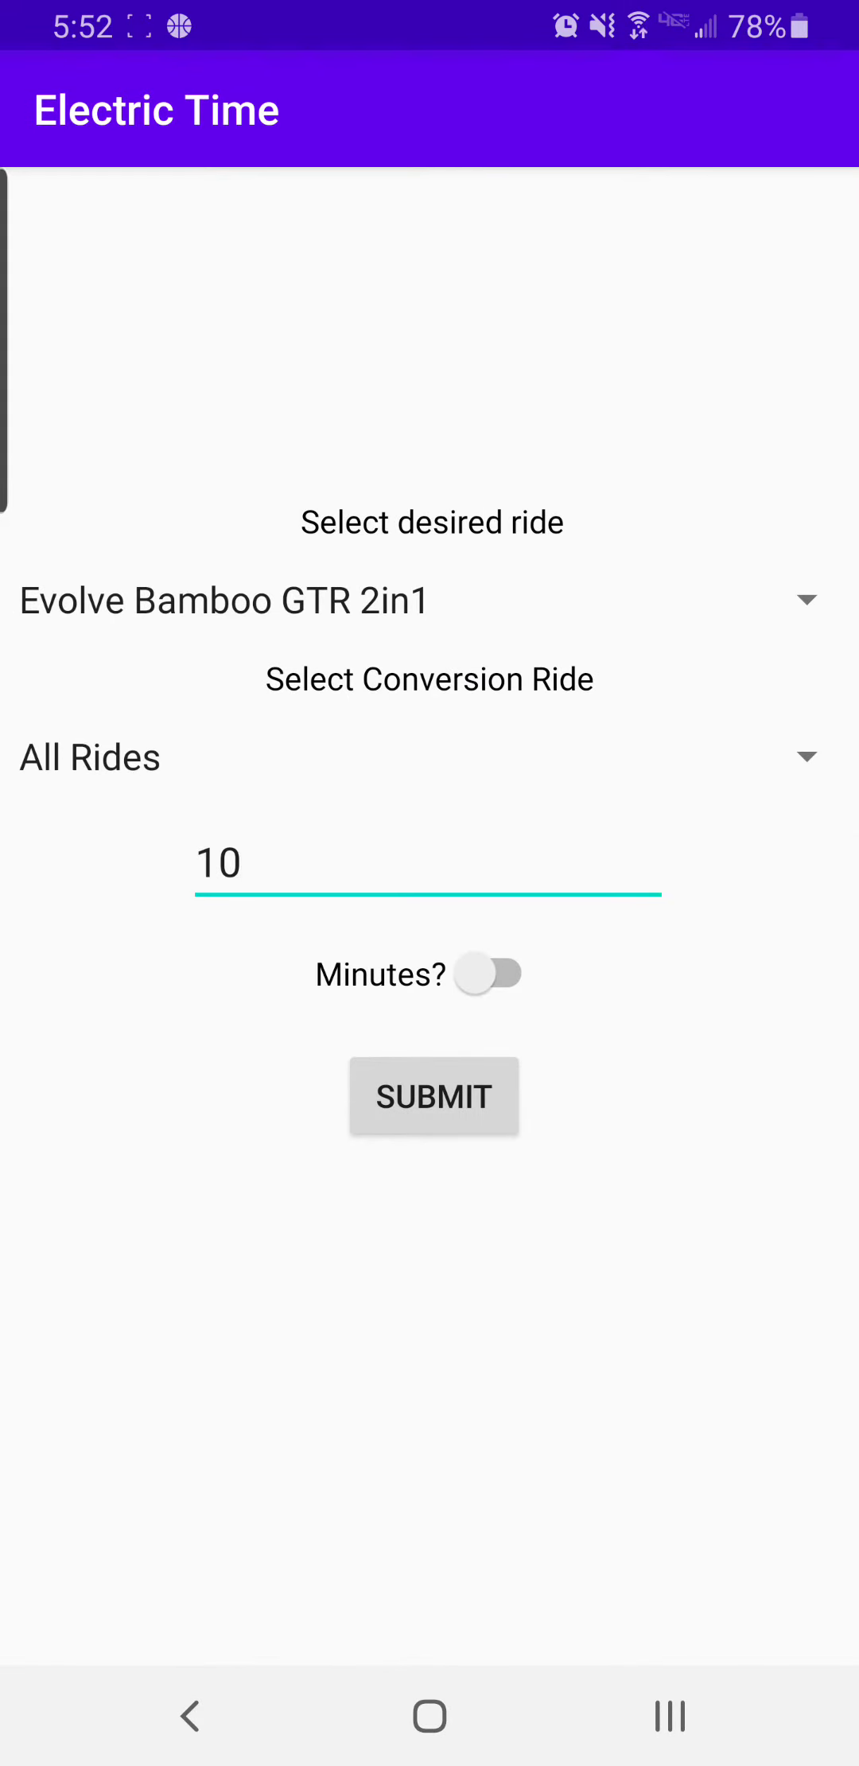
{"action": "left_click", "coordinate": [435, 1097]}
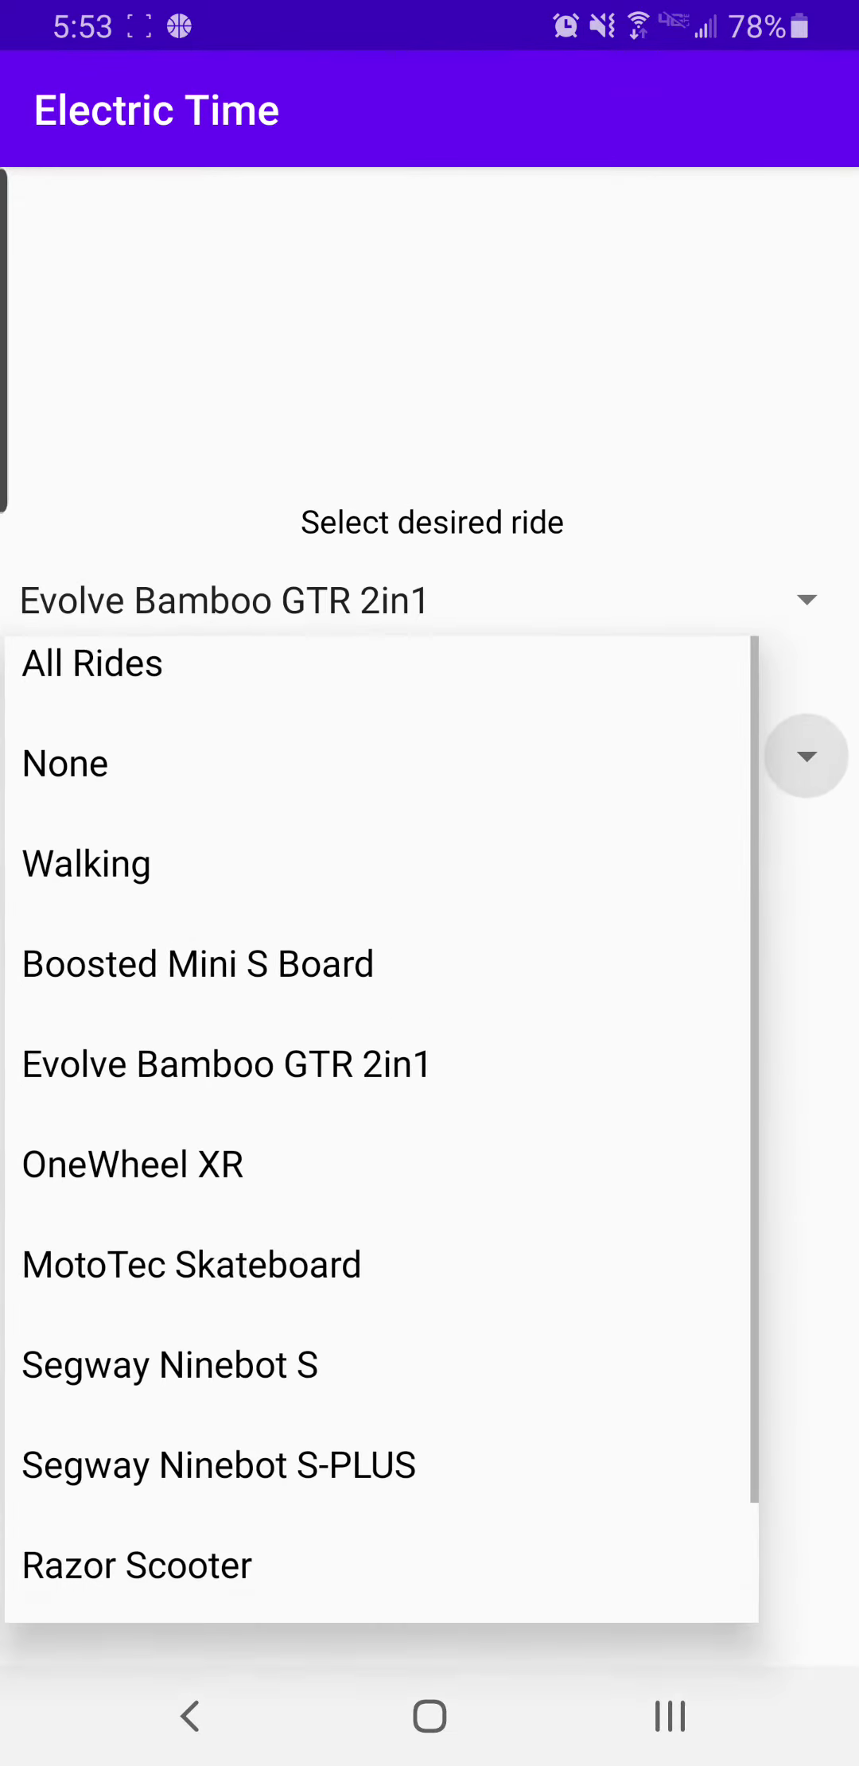
Choose MotoTec Skateboard as the conversion ride and submit.
{"action": "scroll", "scroll_direction": "down", "scroll_amount": 3}
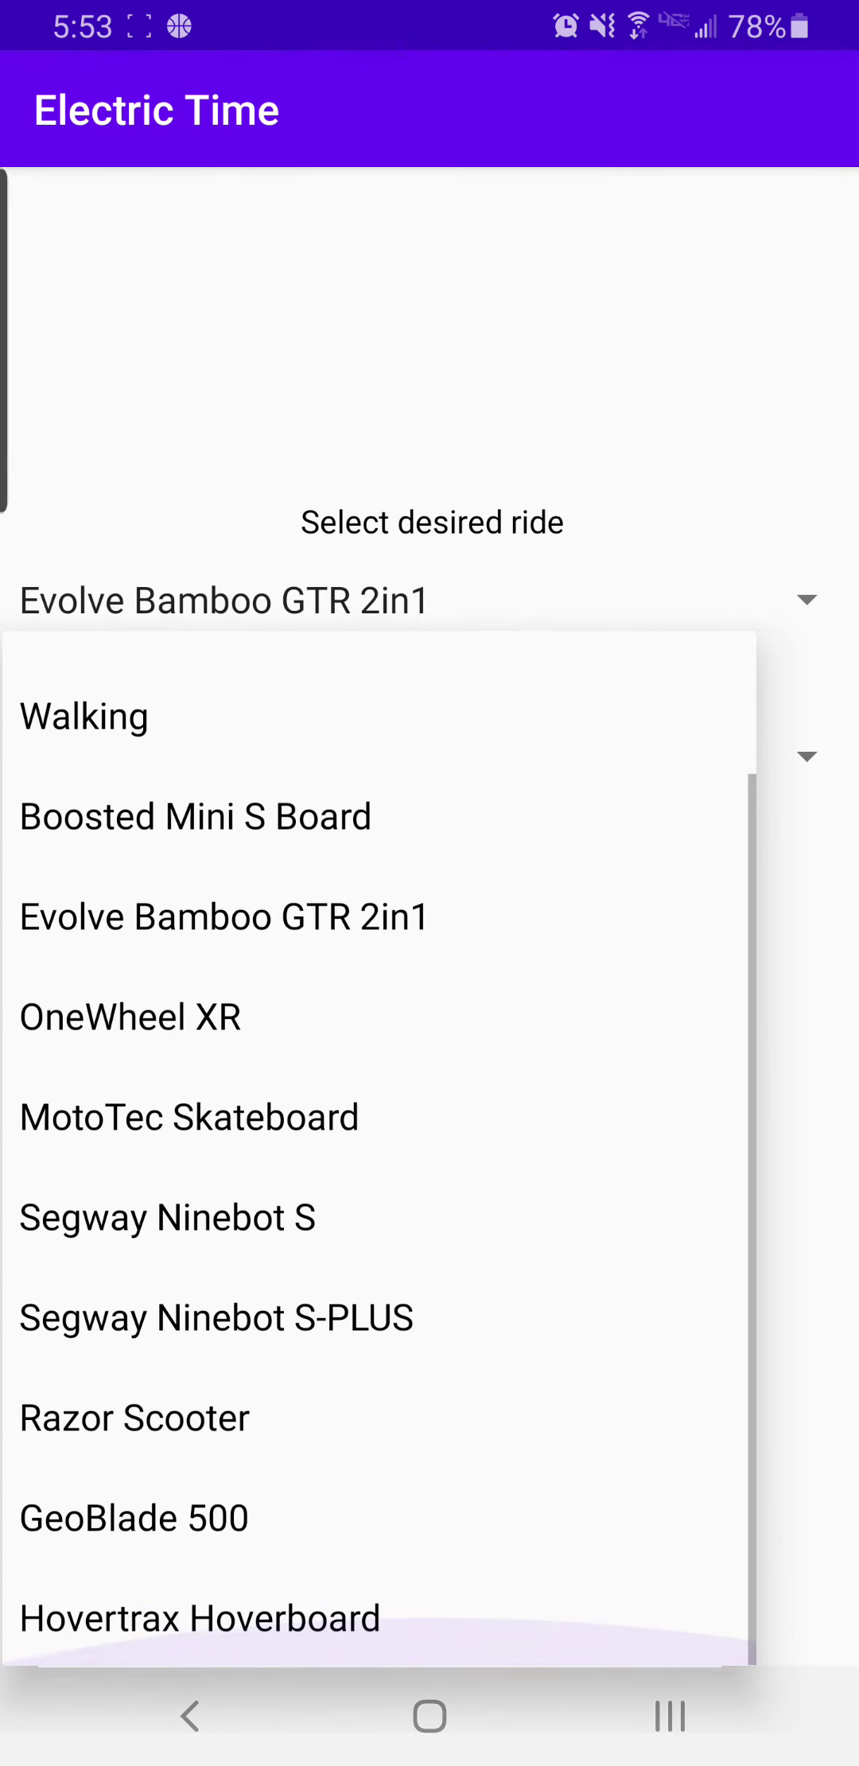
{"action": "left_click", "coordinate": [190, 1117]}
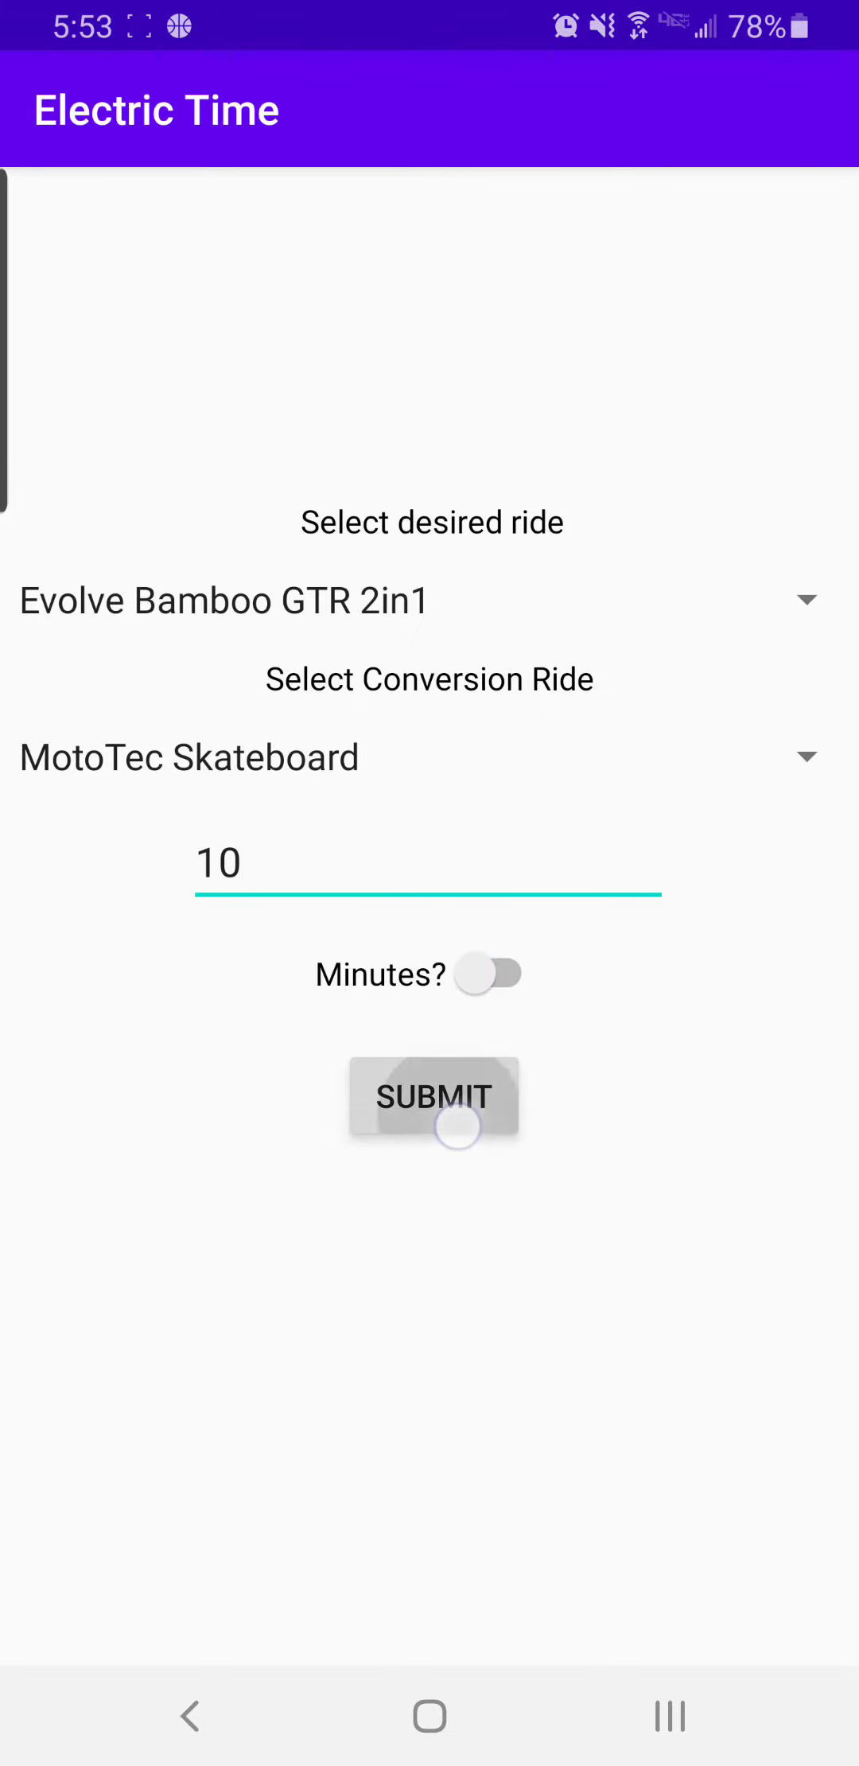
{"action": "left_click", "coordinate": [430, 1098]}
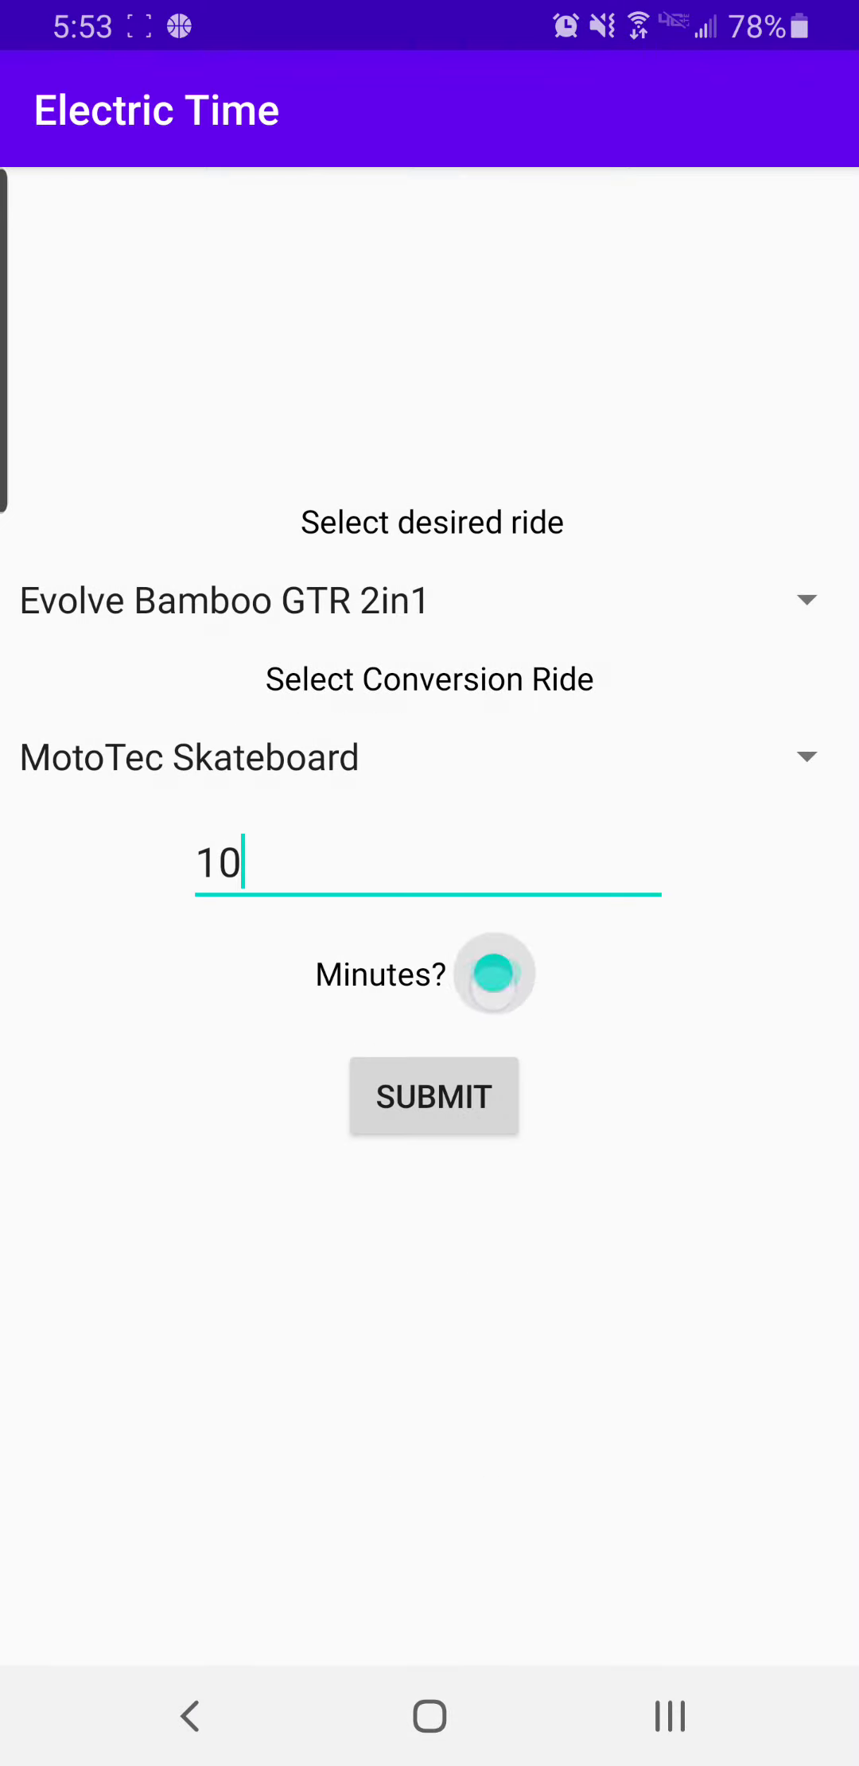
Change the conversion ride from MotoTec Skateboard to None.
{"action": "left_click", "coordinate": [434, 1097]}
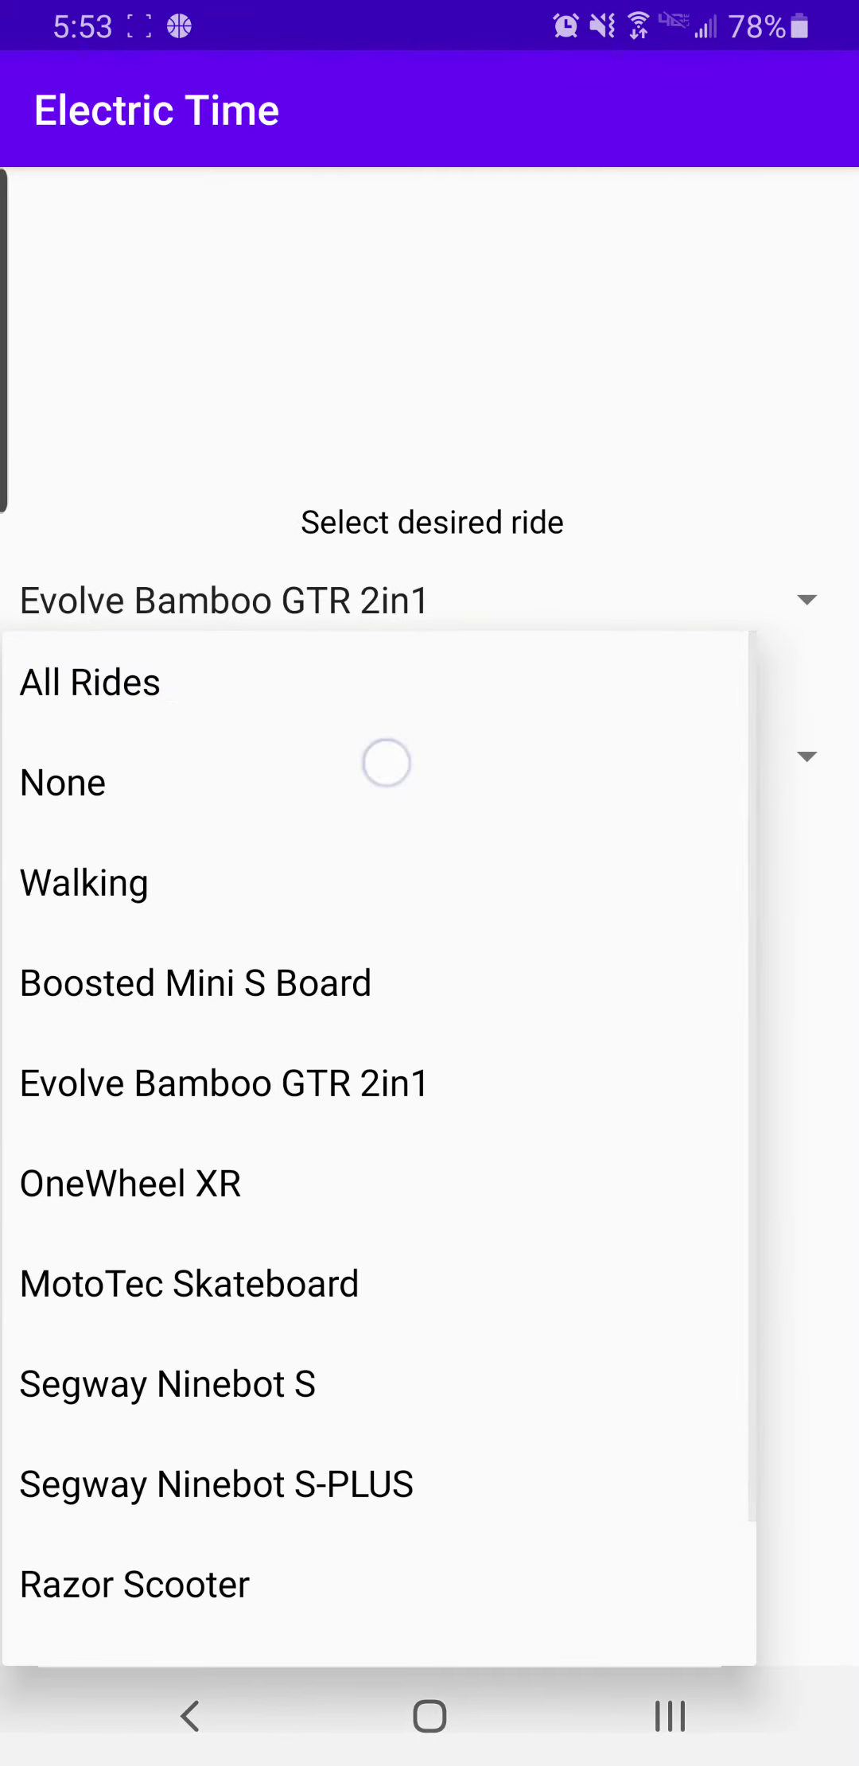
{"action": "left_click", "coordinate": [63, 782]}
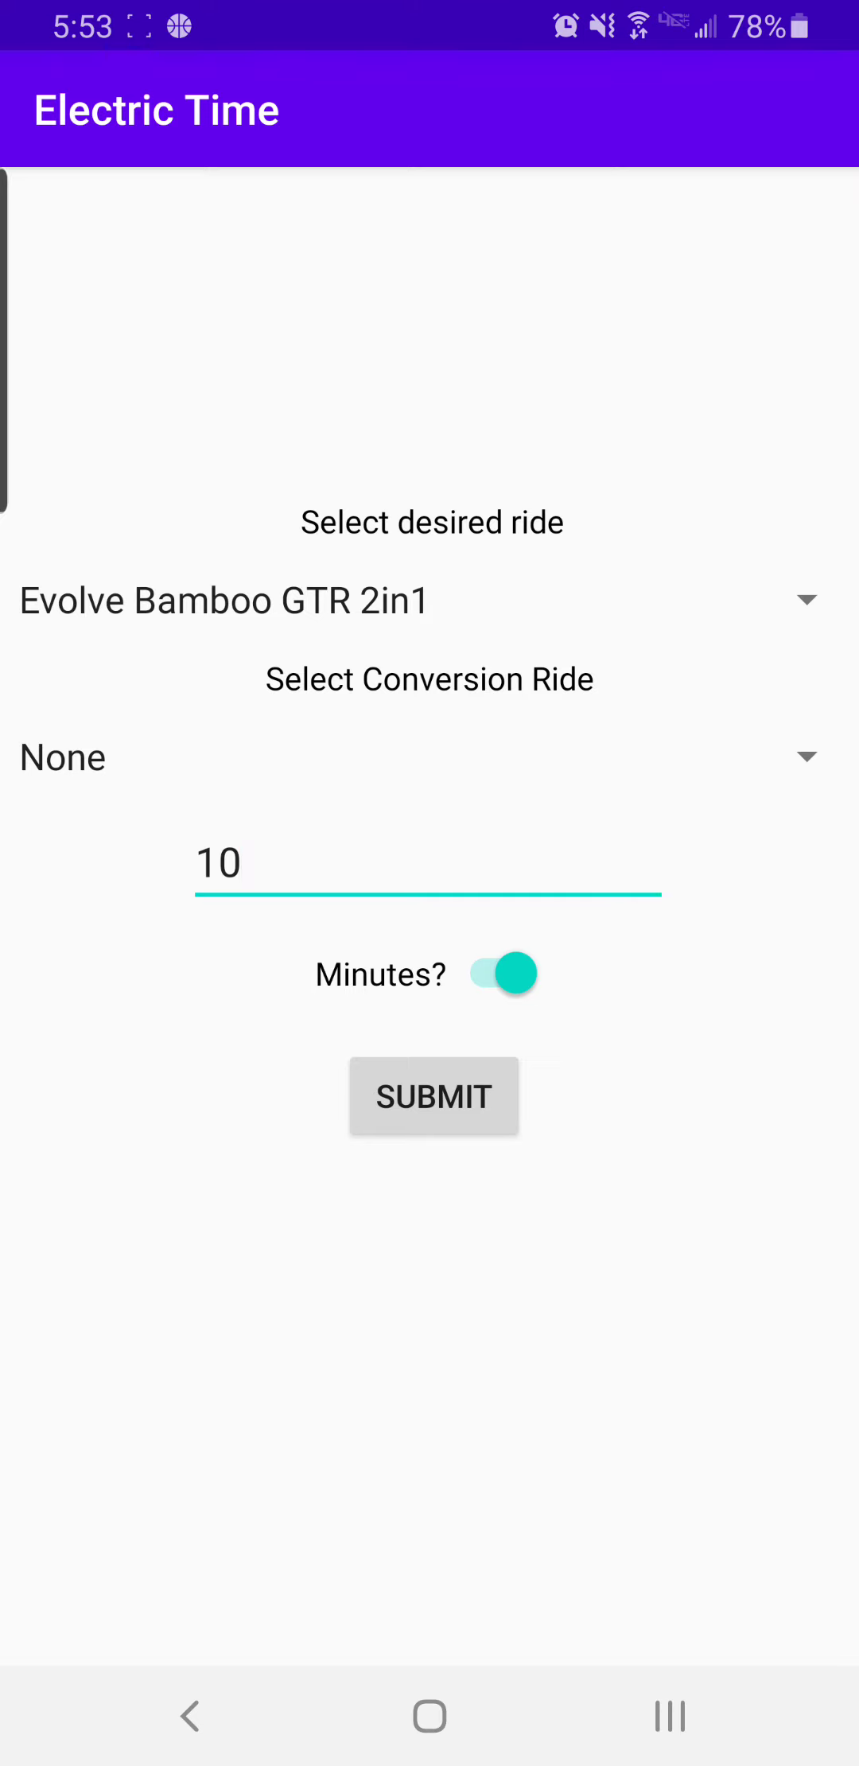